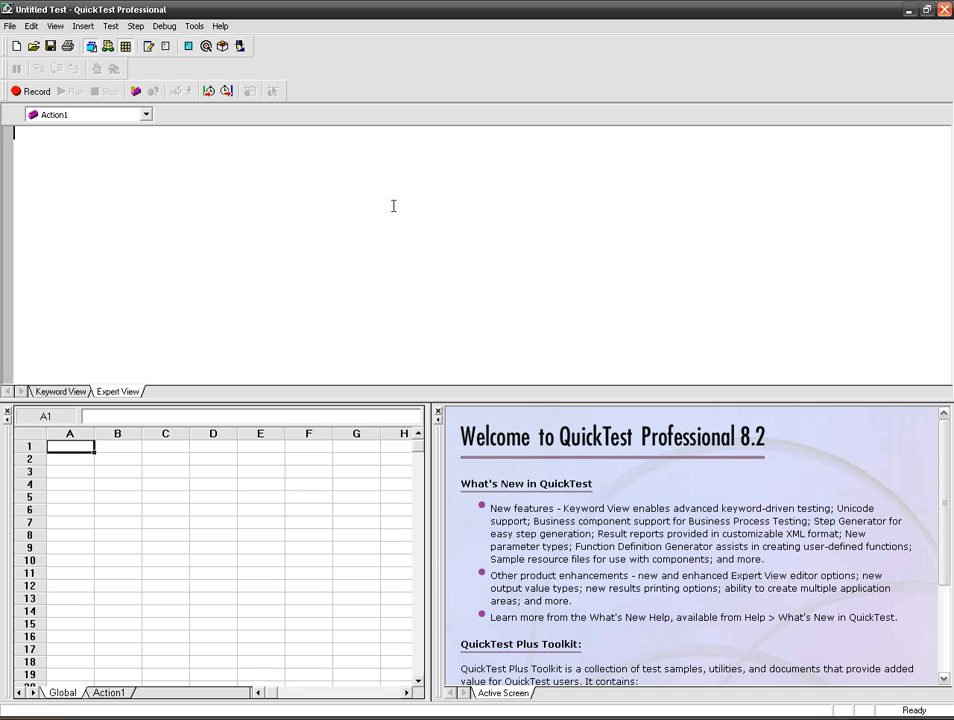
{"action": "mouse_move", "coordinate": [382, 92]}
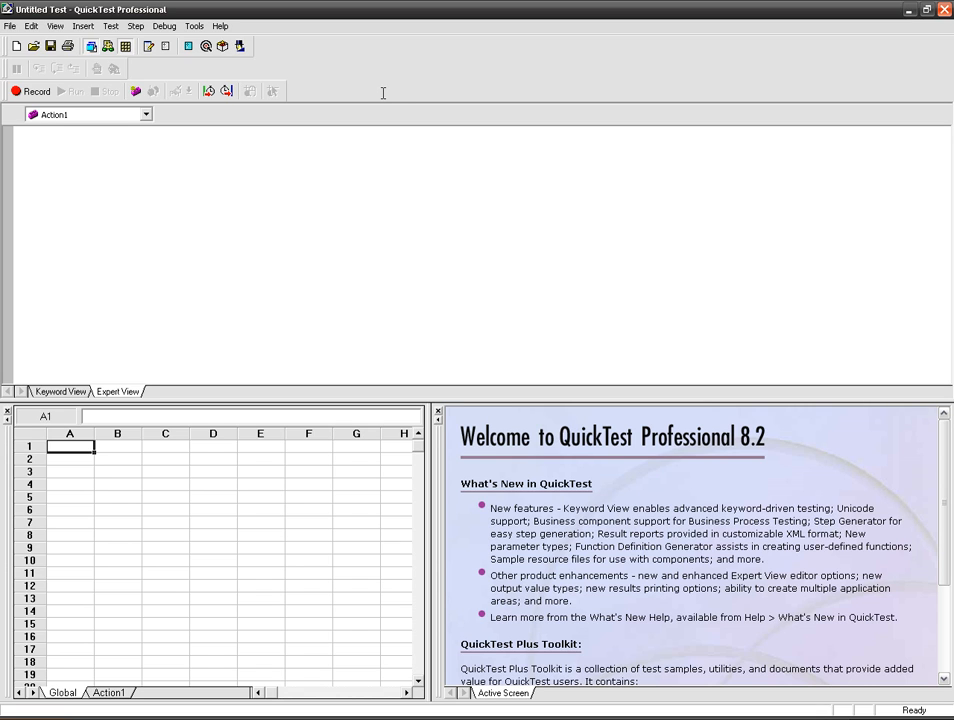
{"action": "mouse_move", "coordinate": [516, 80]}
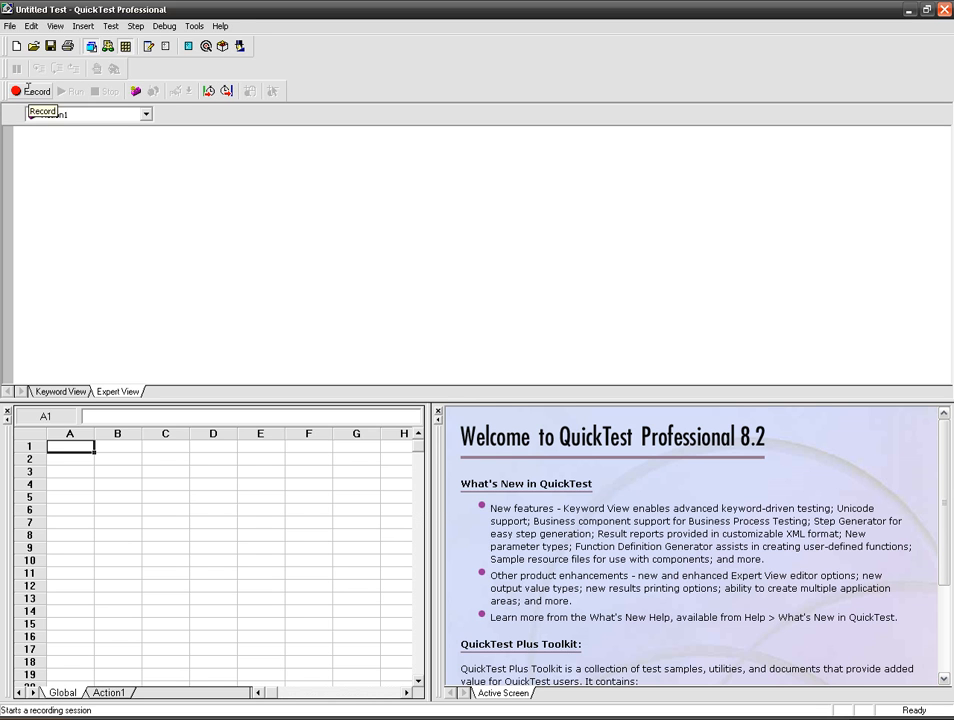
- Start recording on any open Windows application and launch the Flight sample application
{"action": "left_click", "coordinate": [36, 92]}
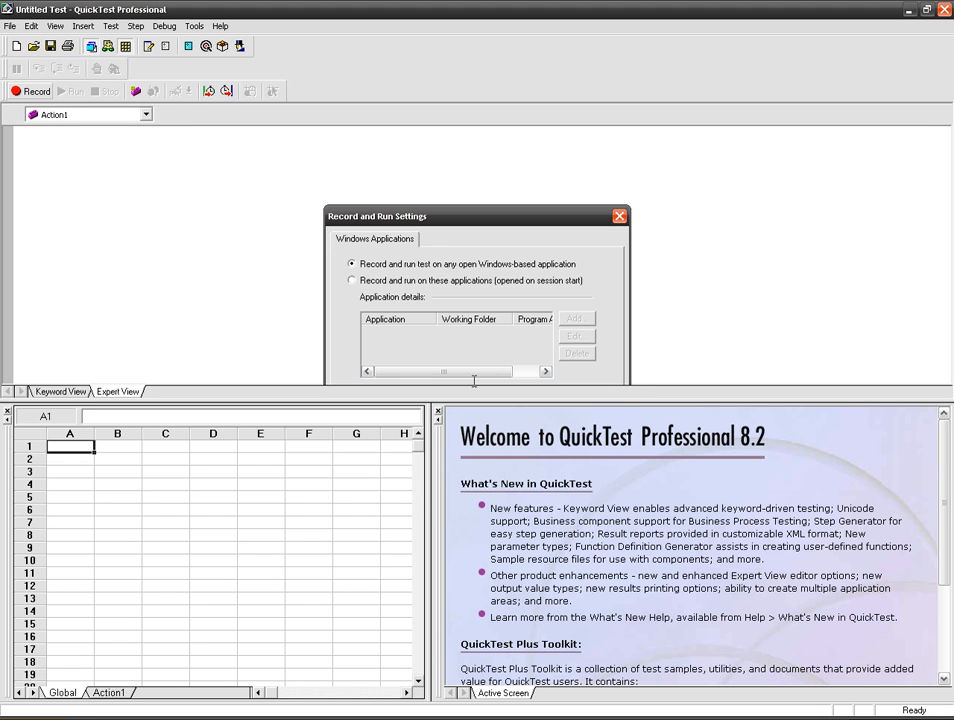
{"action": "left_click", "coordinate": [30, 704]}
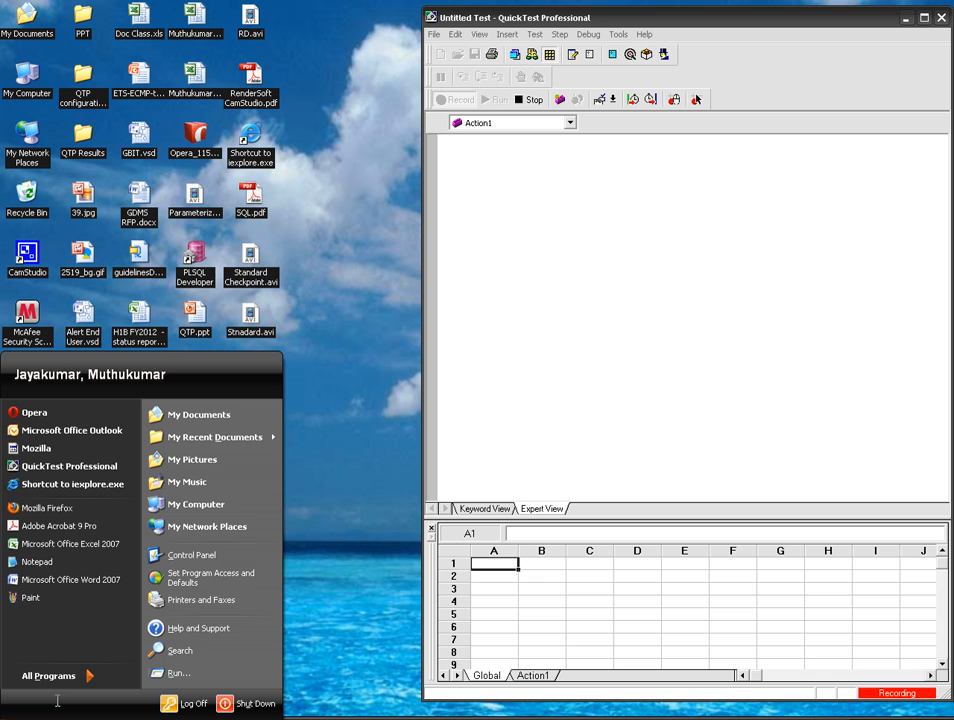
{"action": "left_click", "coordinate": [48, 676]}
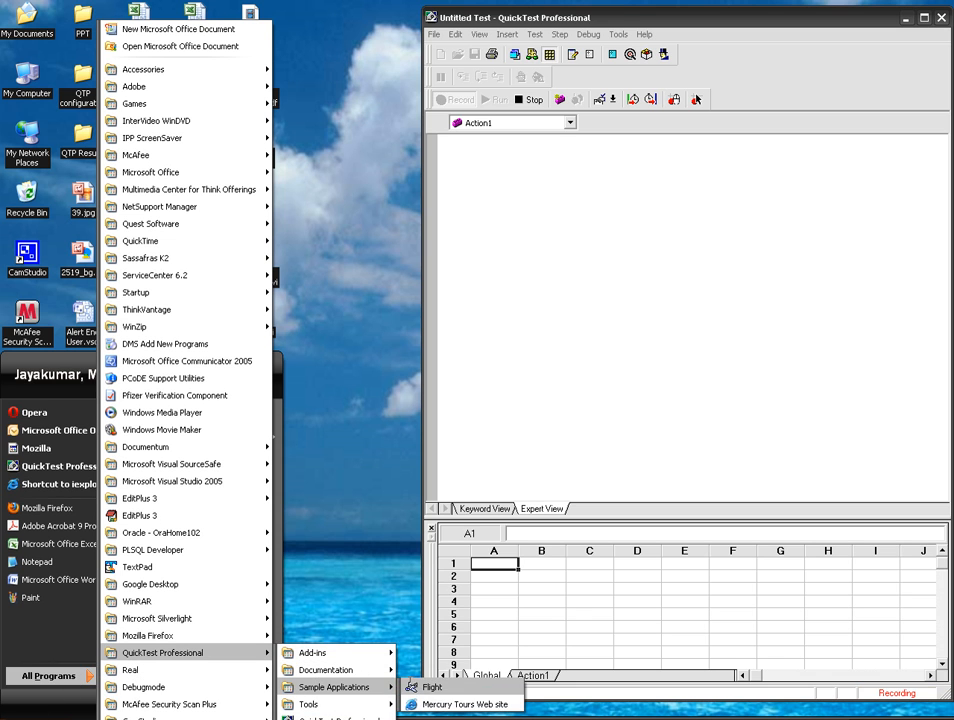
{"action": "left_click", "coordinate": [432, 688]}
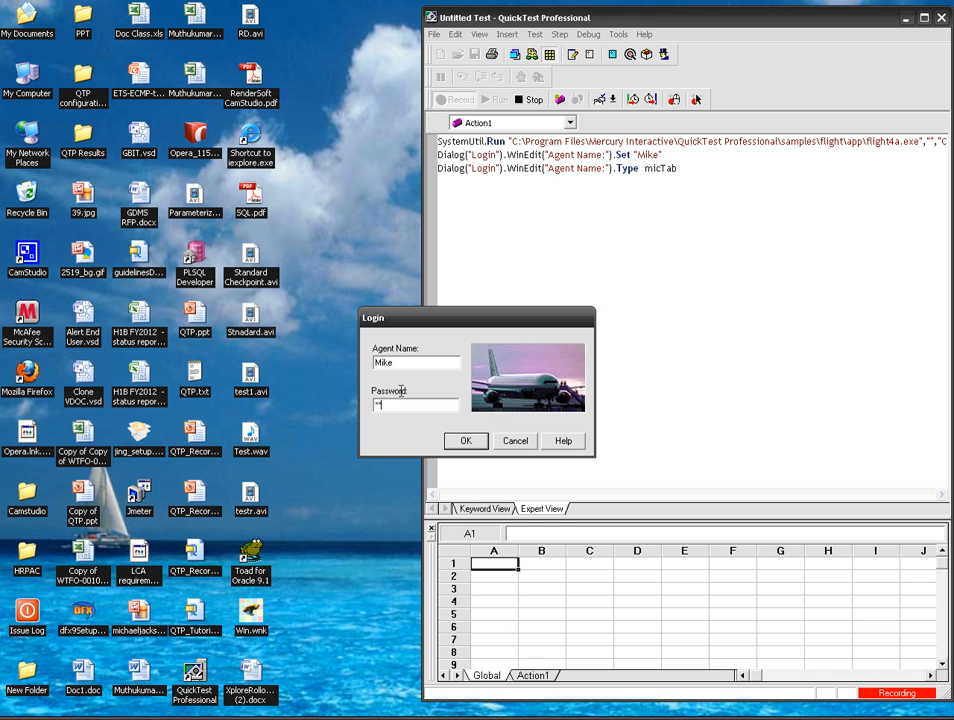
{"action": "type", "text": "mercury"}
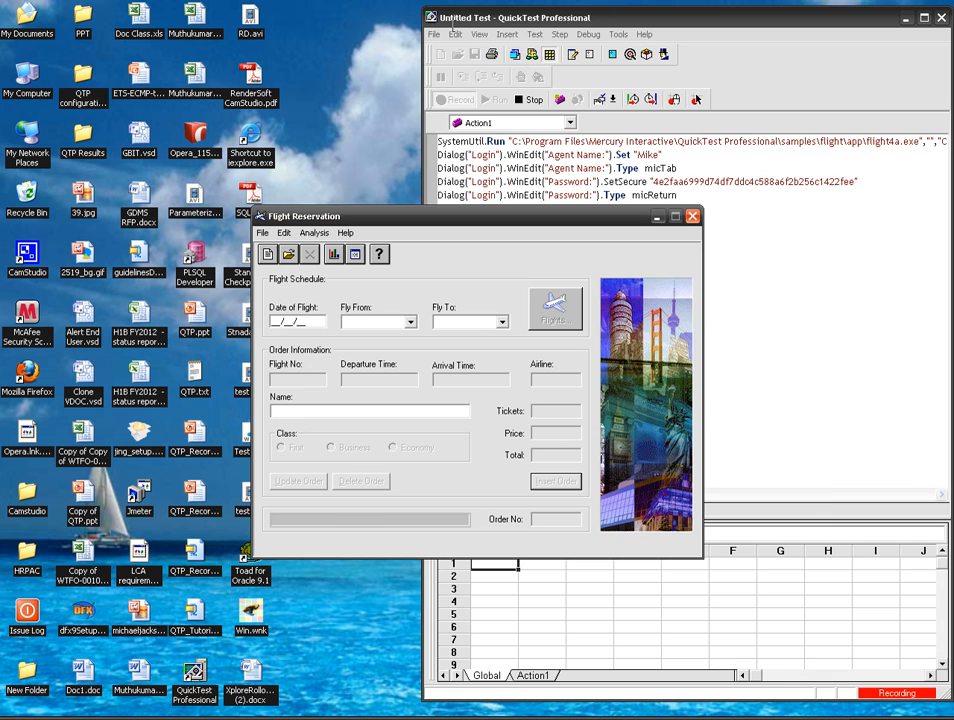
{"action": "type", "text": "11/11/11"}
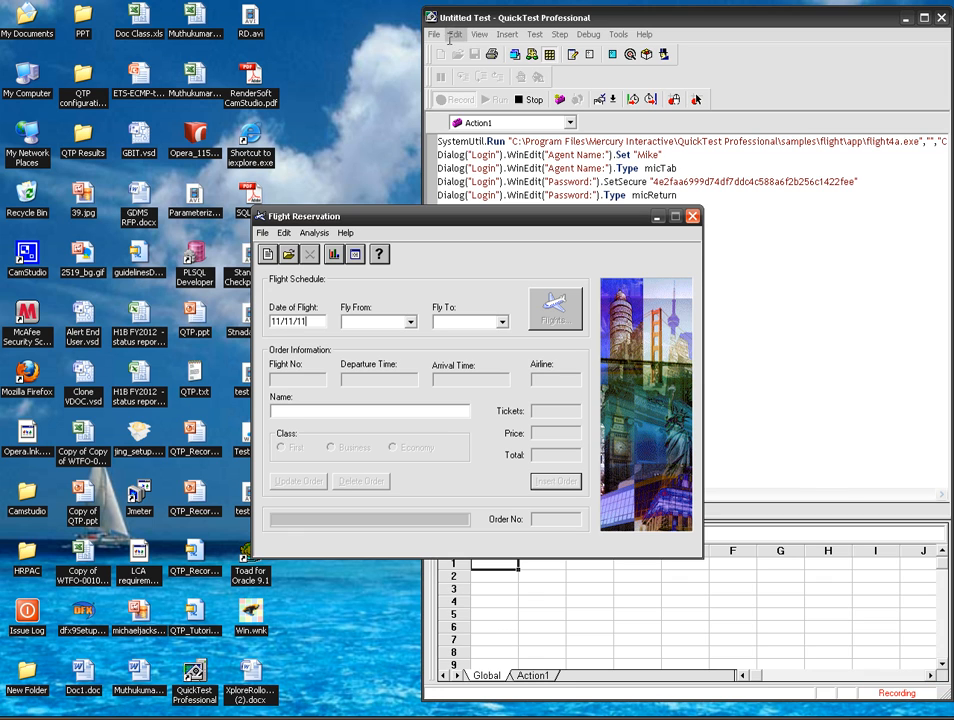
{"action": "left_click", "coordinate": [372, 320]}
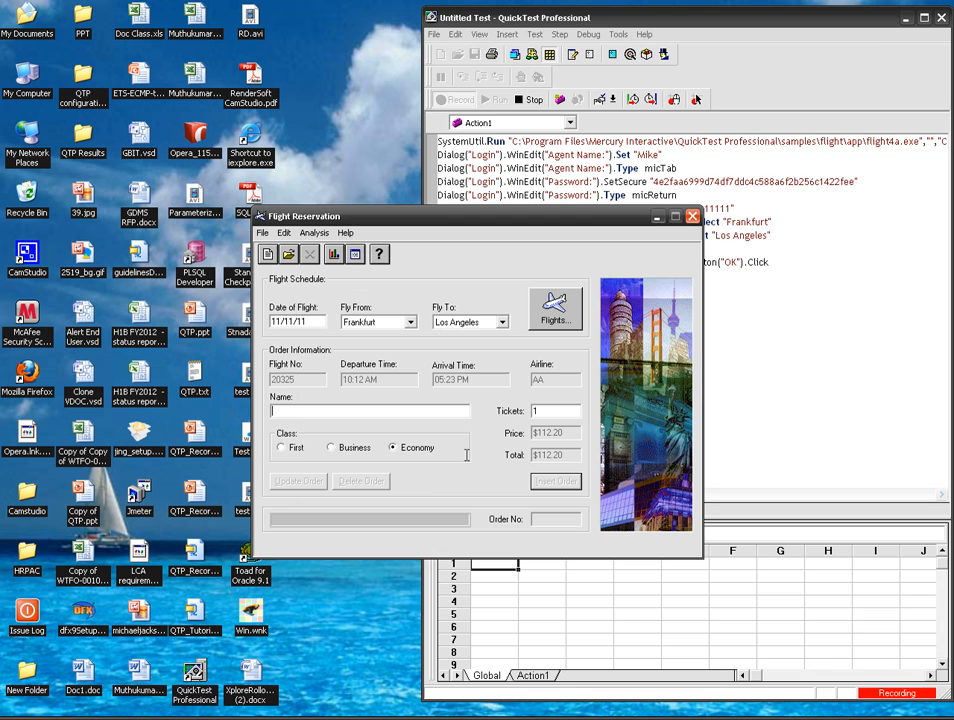
{"action": "type", "text": "Mike"}
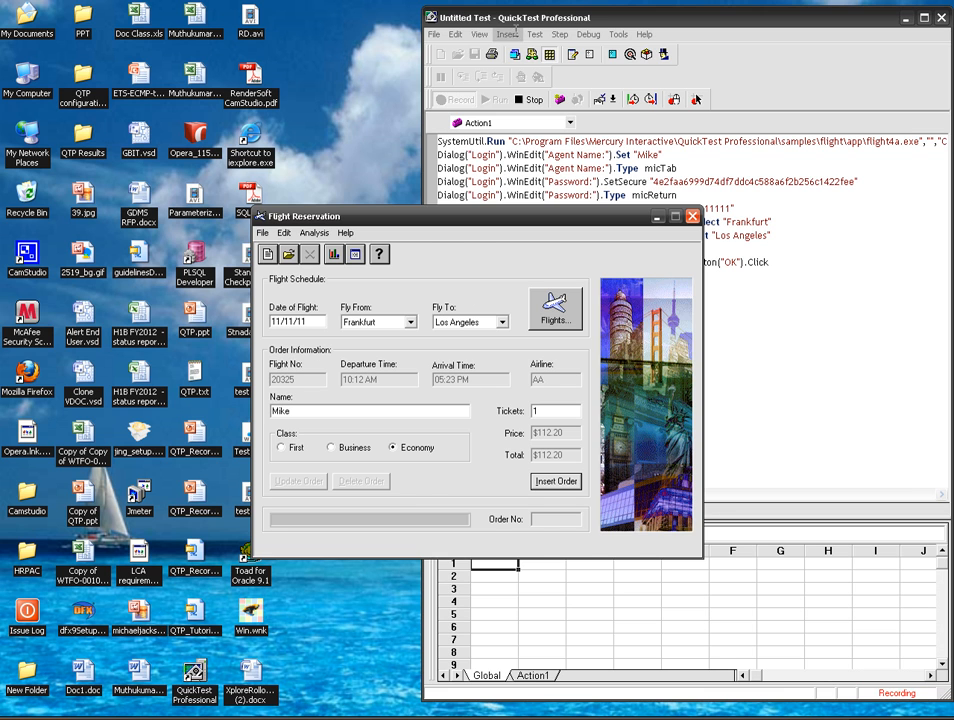
{"action": "left_click", "coordinate": [508, 32]}
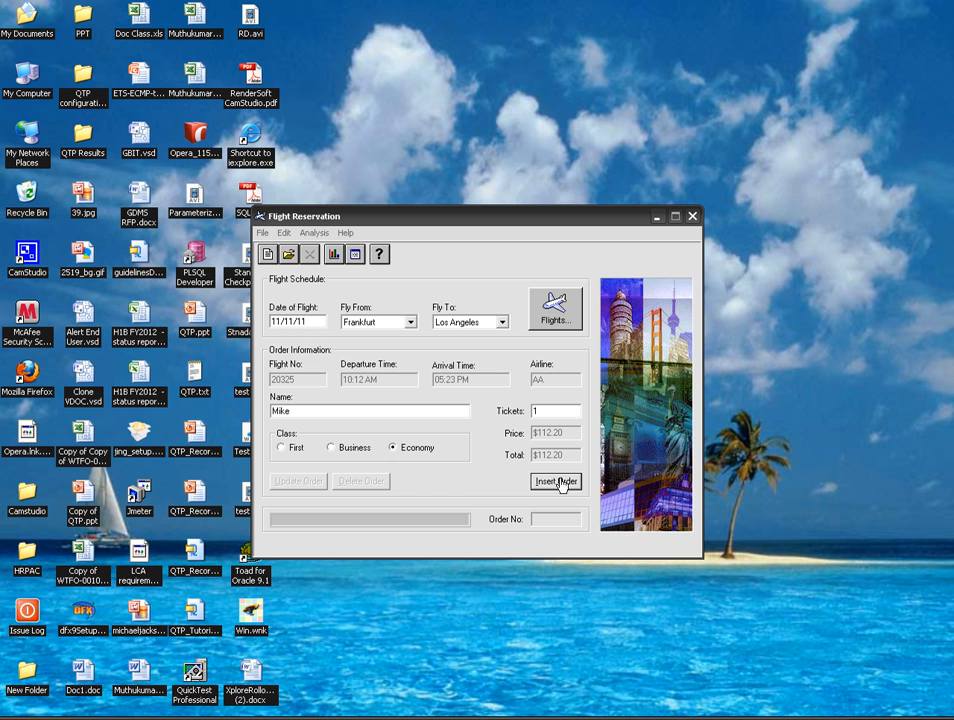
- Add an output value capturing the Insert Order button's enabled property into Insert_Order_enabled_out
{"action": "left_click", "coordinate": [556, 482]}
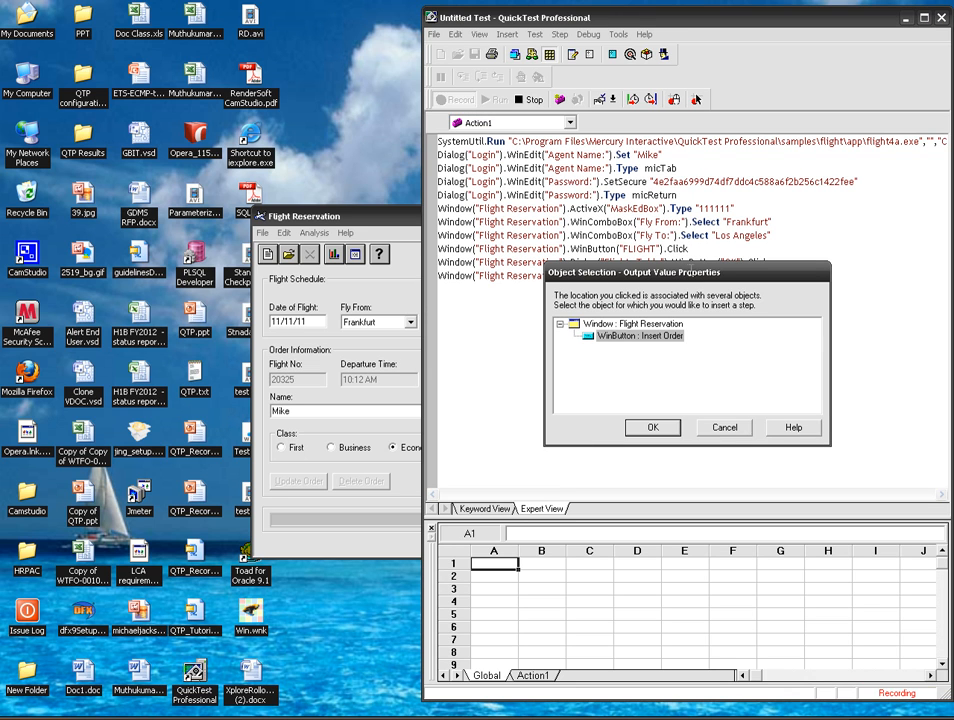
{"action": "left_click", "coordinate": [652, 428]}
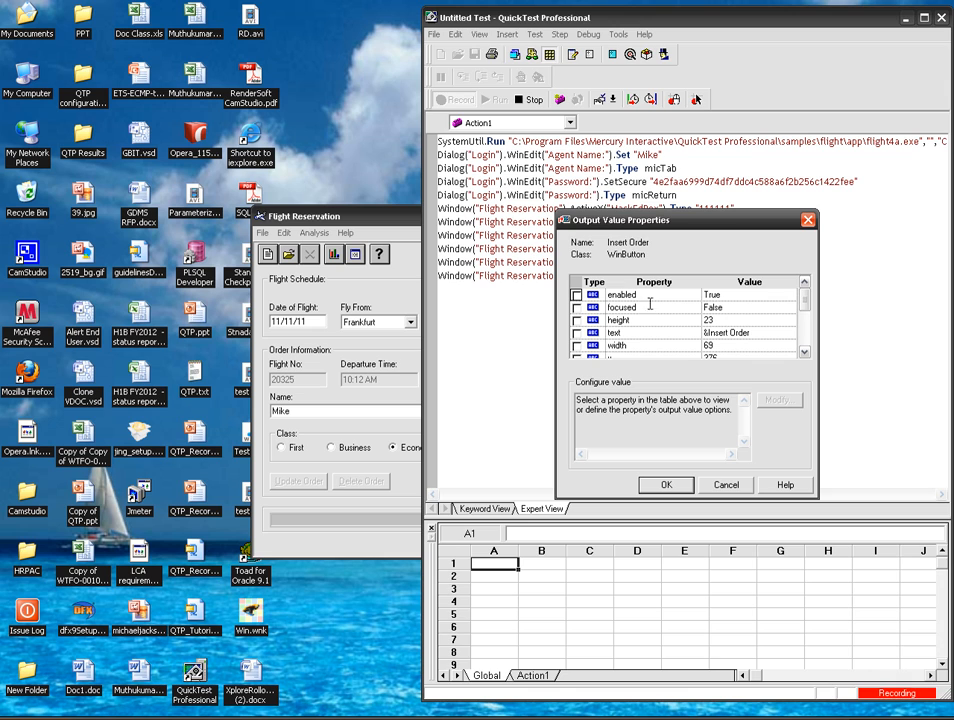
{"action": "left_click", "coordinate": [576, 294]}
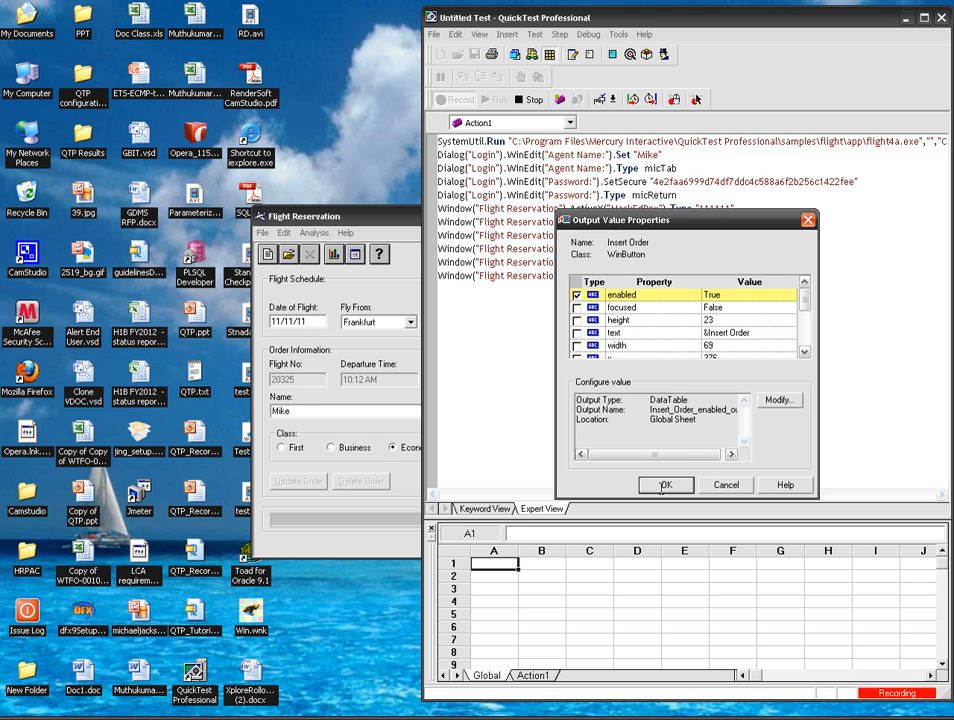
{"action": "left_click", "coordinate": [666, 486]}
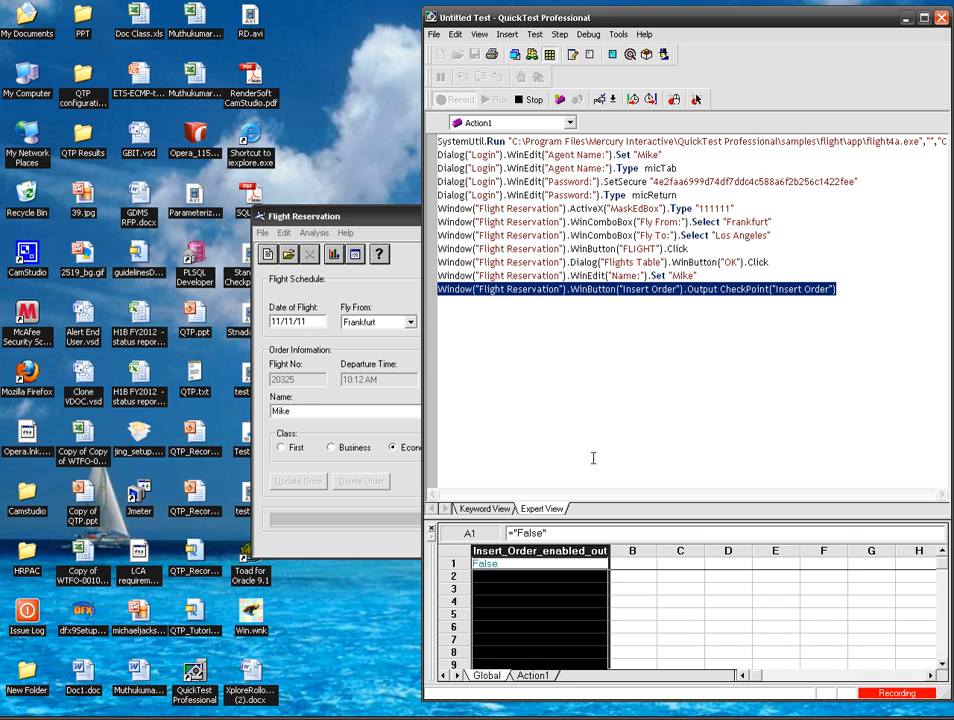
- Exit Flight Reservation via File > Exit so the exit step is recorded
{"action": "left_click", "coordinate": [538, 564]}
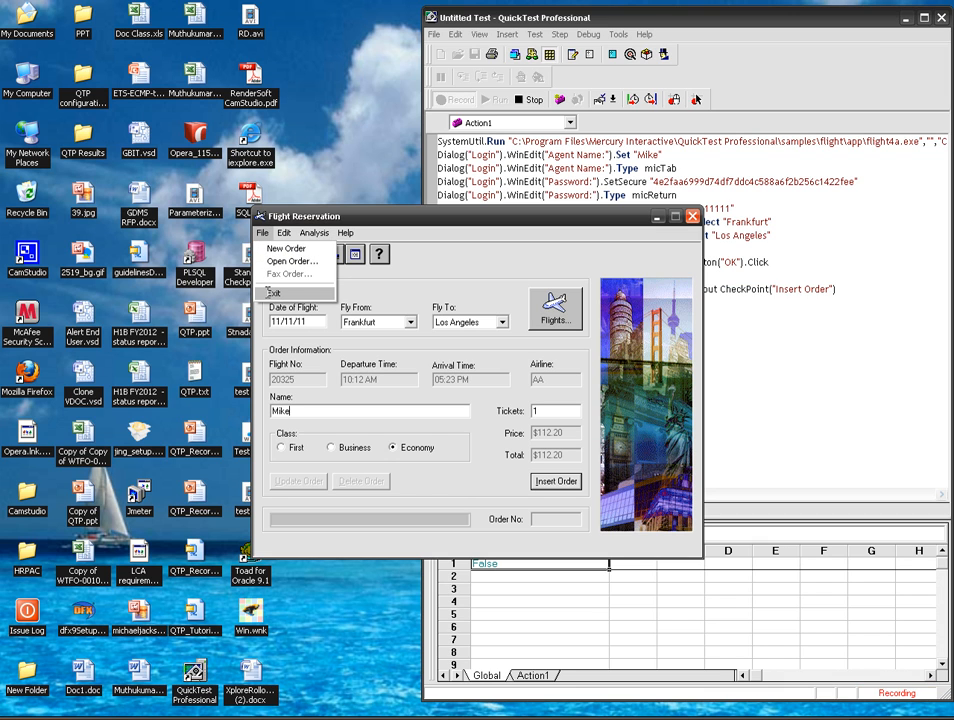
{"action": "left_click", "coordinate": [272, 292]}
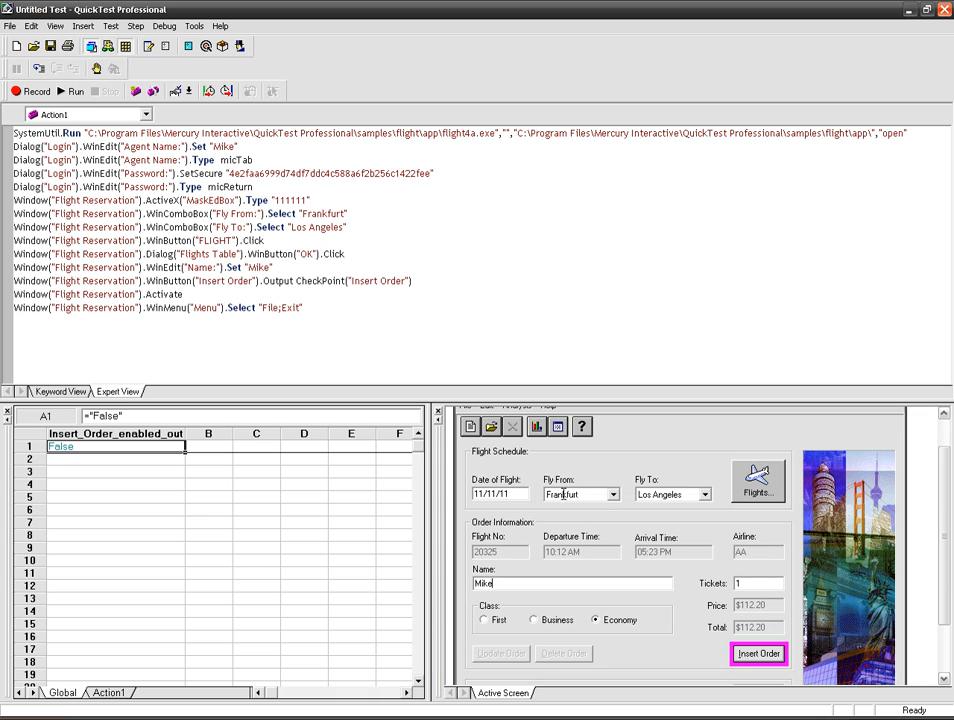
- Add an output value capturing the Fly From combo's selection property into Fly_From_selection_out
{"action": "left_click", "coordinate": [578, 494]}
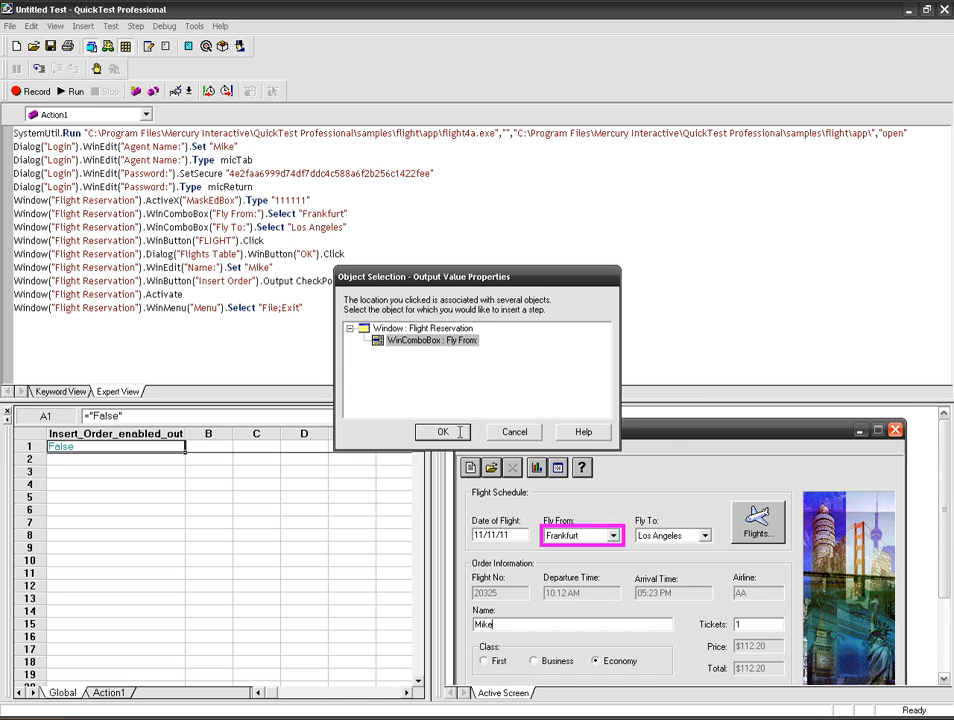
{"action": "left_click", "coordinate": [446, 432]}
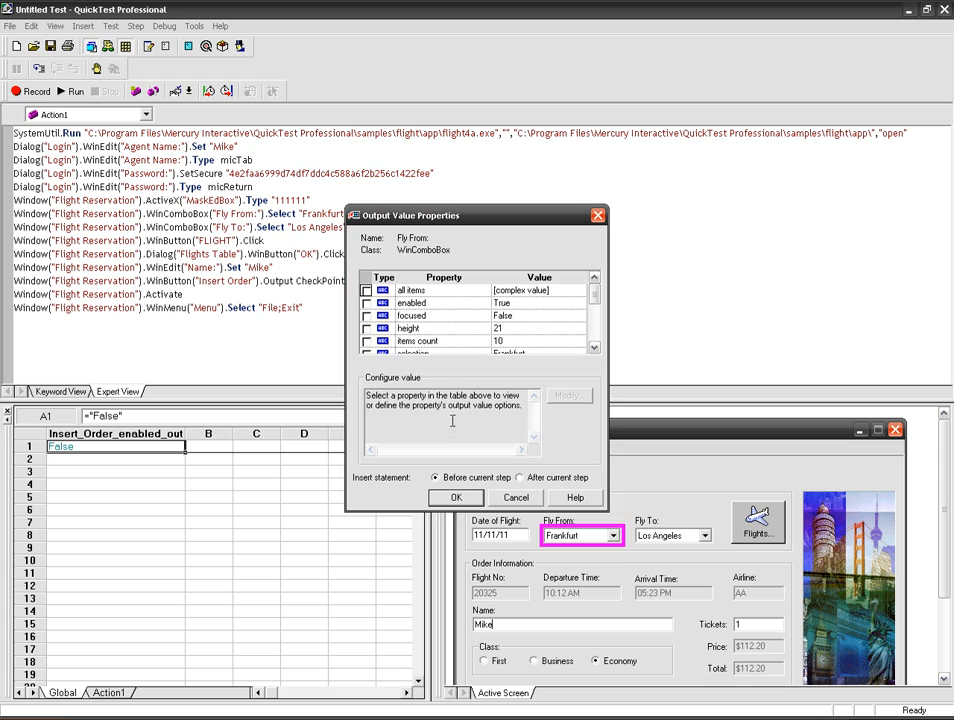
{"action": "scroll", "scroll_direction": "down", "scroll_amount": 3}
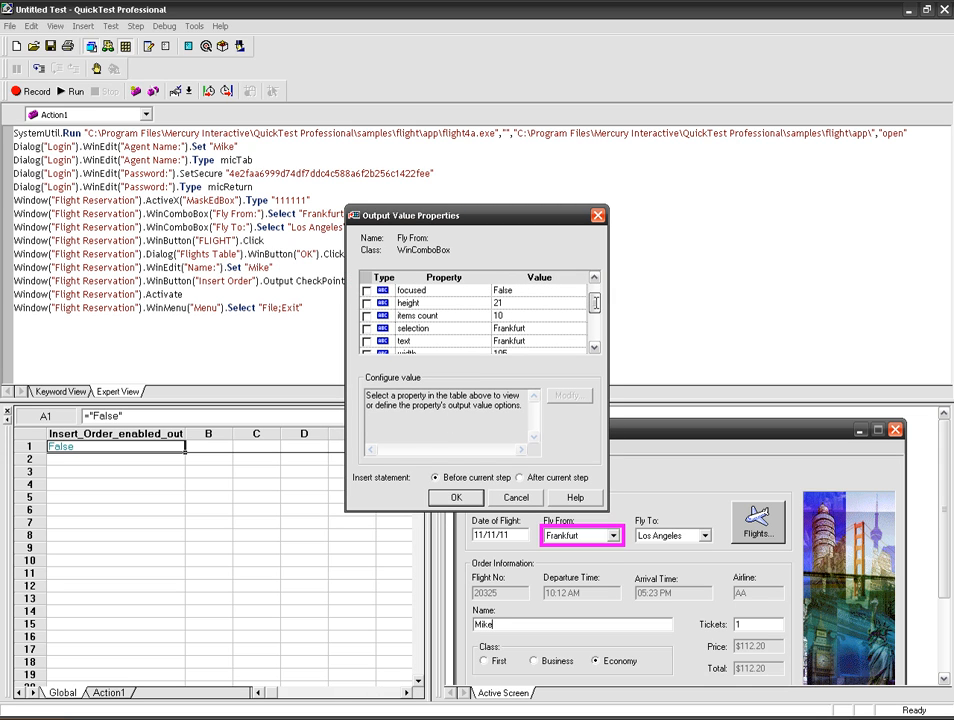
{"action": "left_click", "coordinate": [368, 328]}
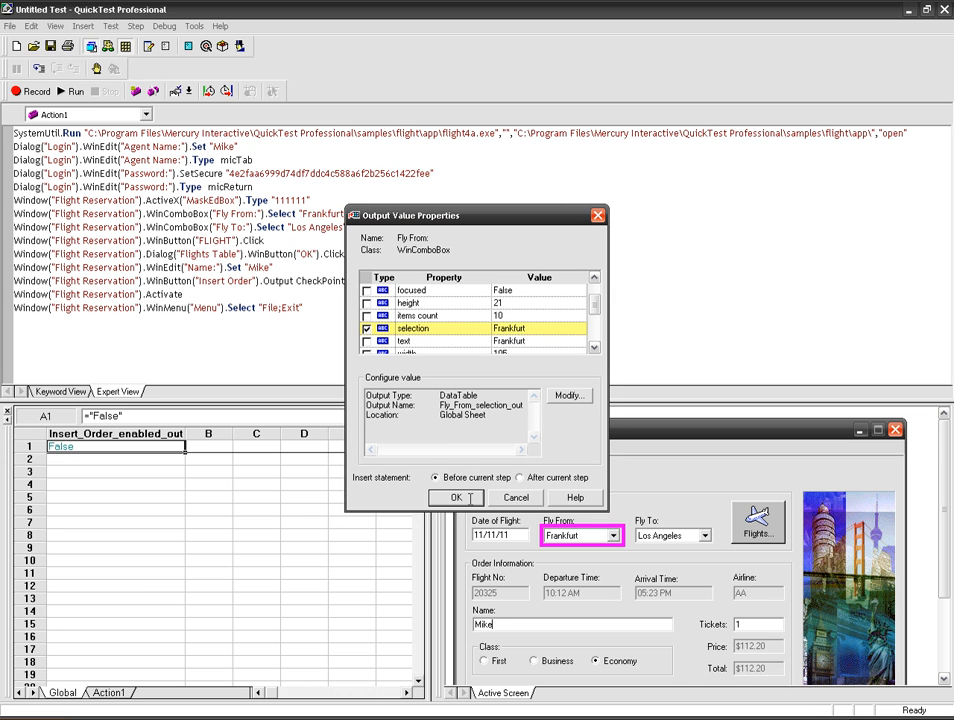
{"action": "left_click", "coordinate": [520, 476]}
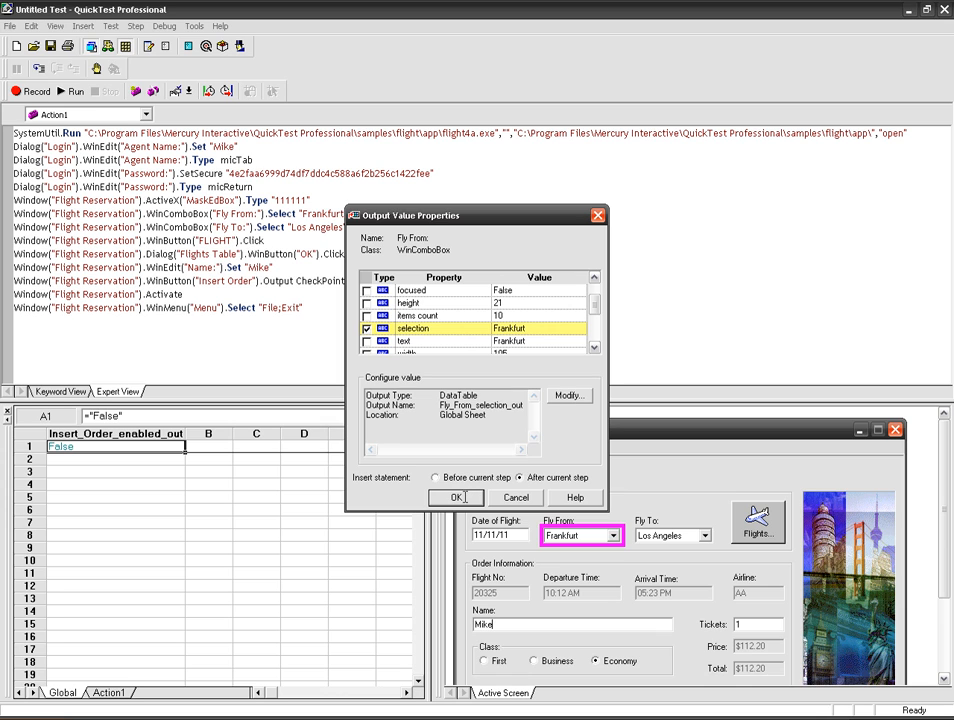
{"action": "left_click", "coordinate": [456, 496]}
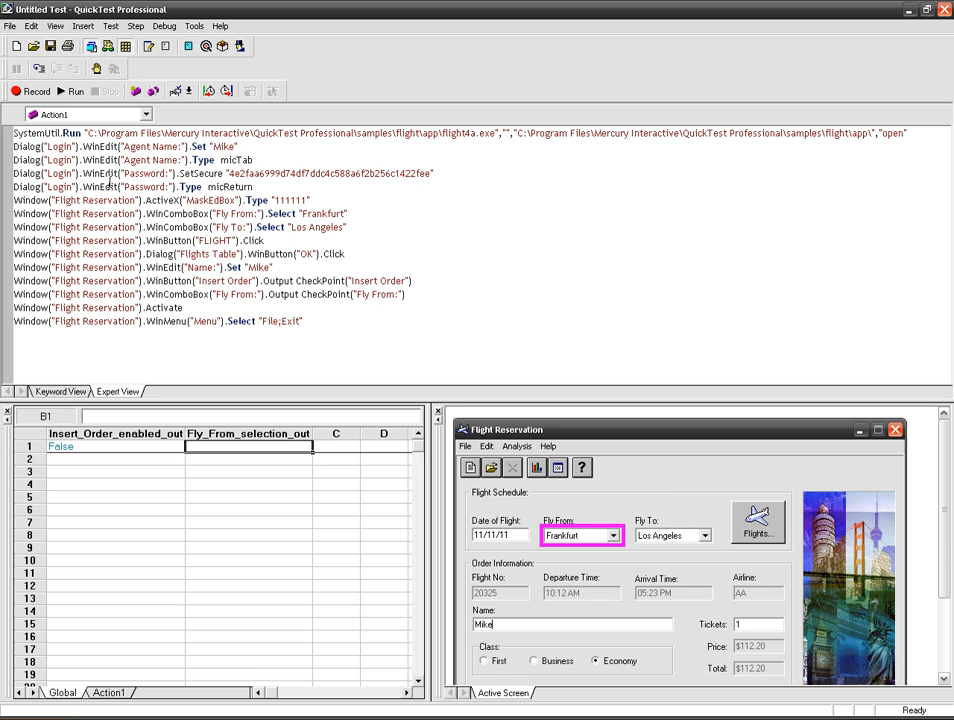
{"action": "mouse_move", "coordinate": [74, 92]}
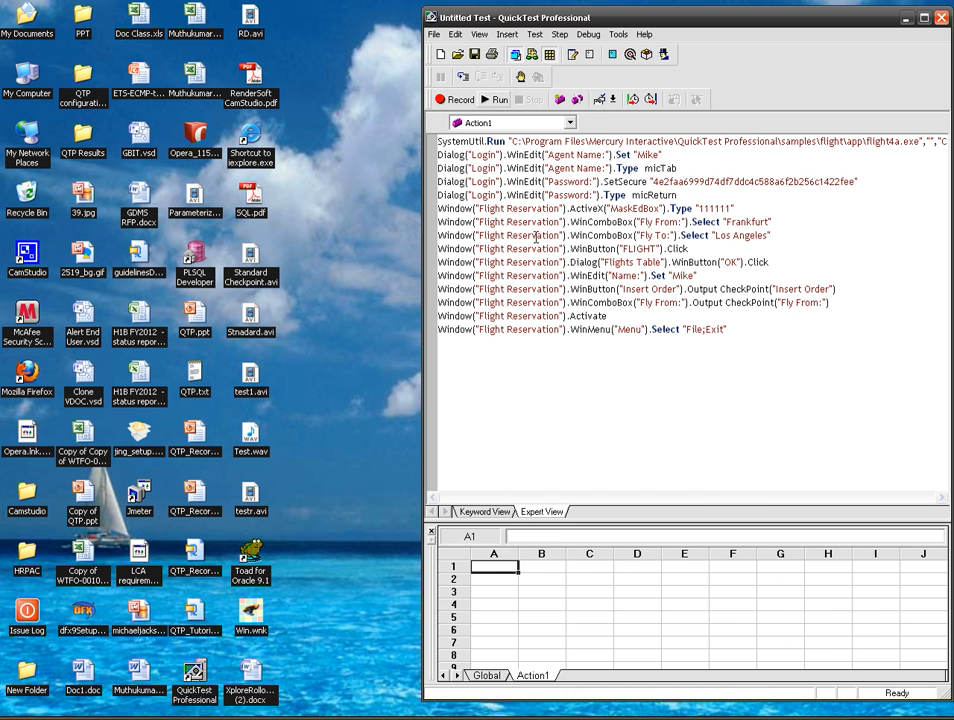
- Run the test and view the Insert Order output captured as enabled True in Test Results
{"action": "left_click", "coordinate": [494, 100]}
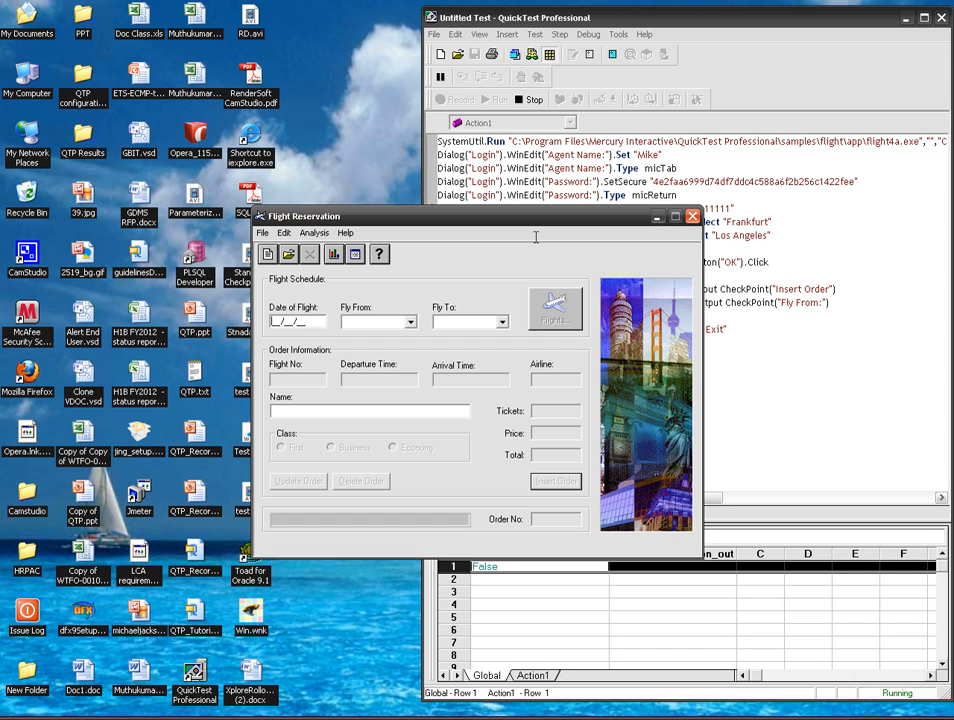
{"action": "left_click", "coordinate": [504, 320]}
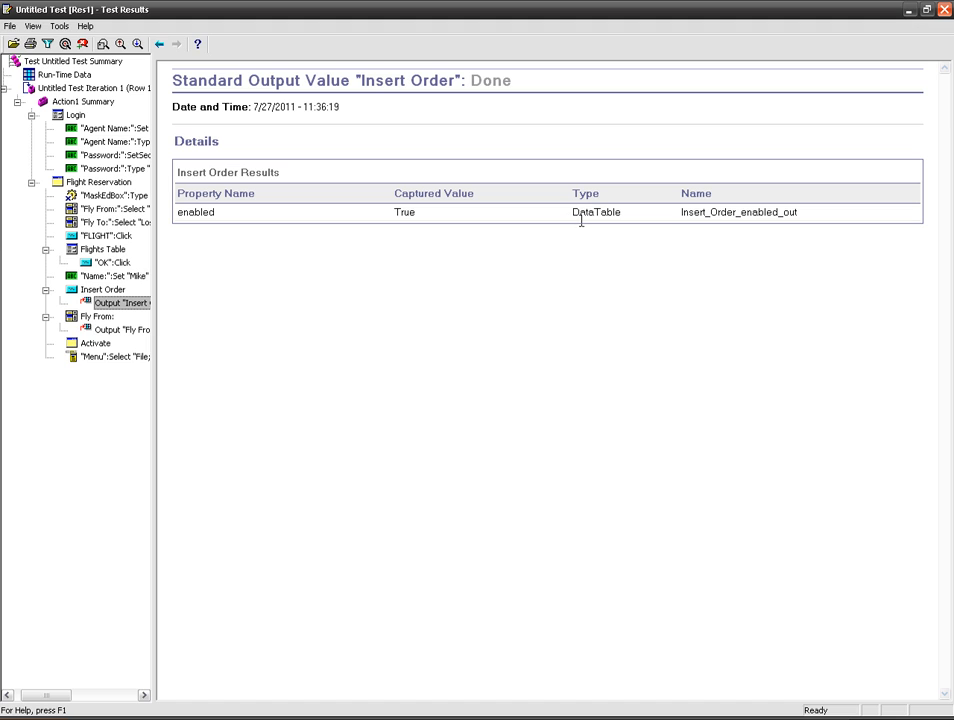
{"action": "mouse_move", "coordinate": [680, 208]}
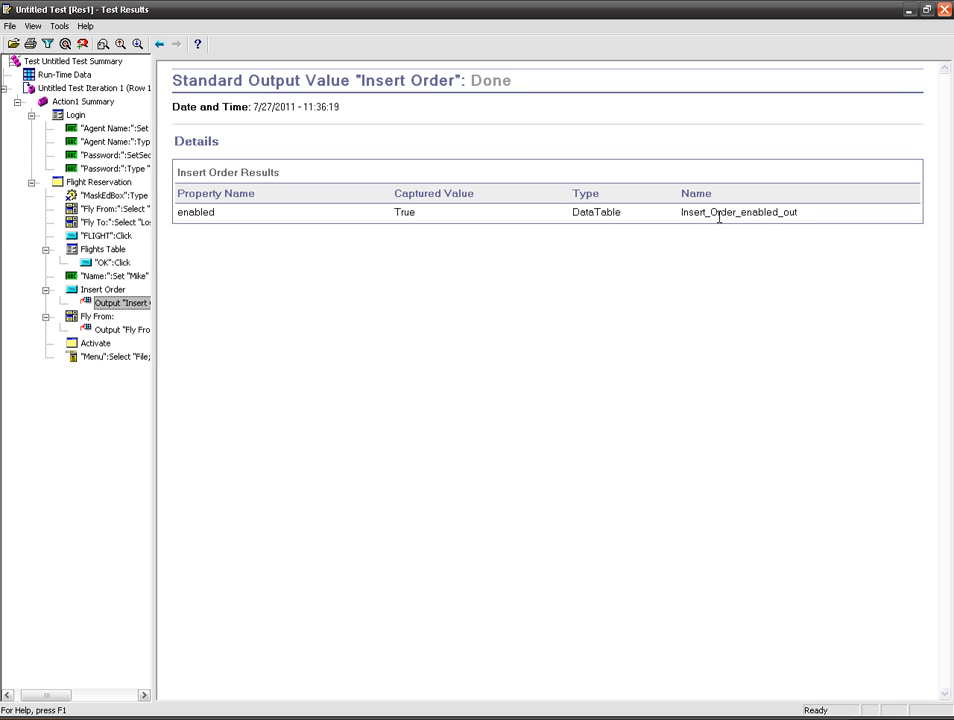
- View the Fly From output node showing the captured selection value Frankfurt
{"action": "left_click", "coordinate": [126, 328]}
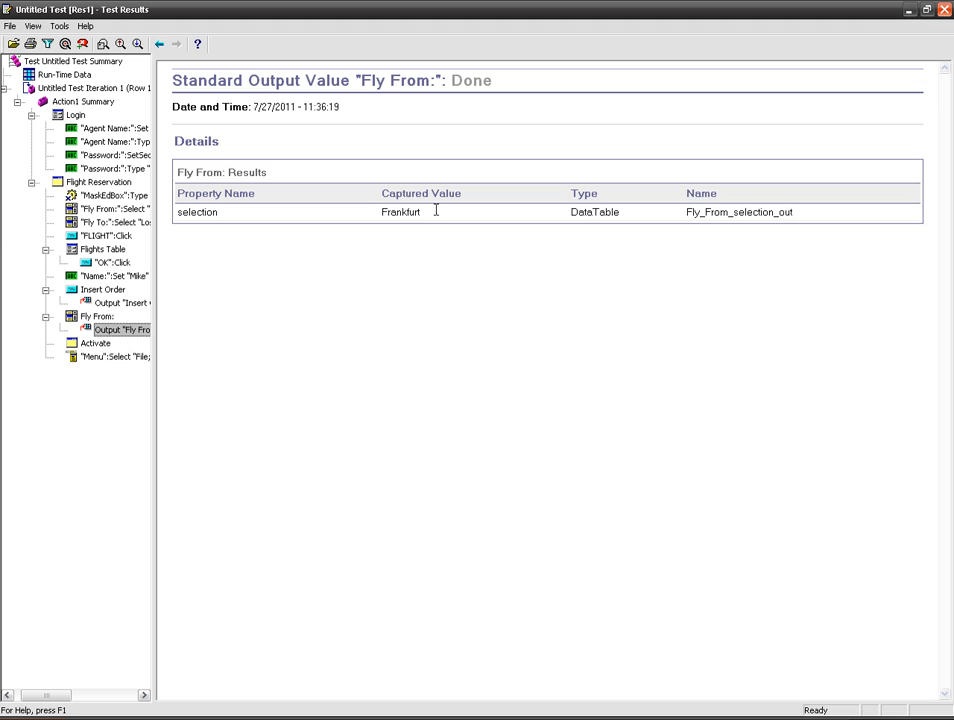
{"action": "double_click", "coordinate": [400, 212]}
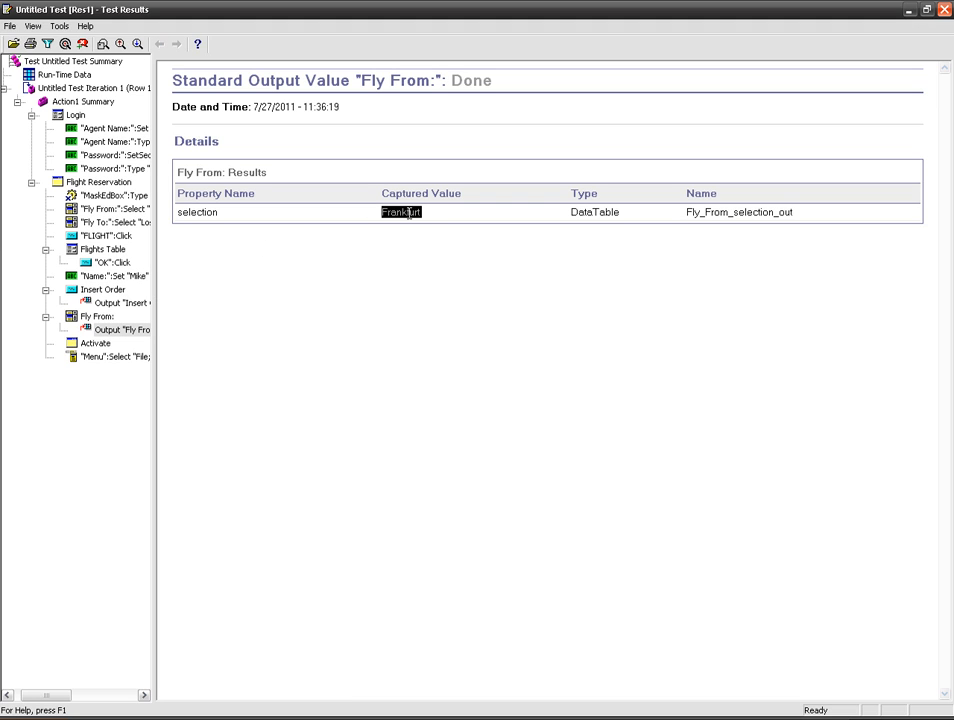